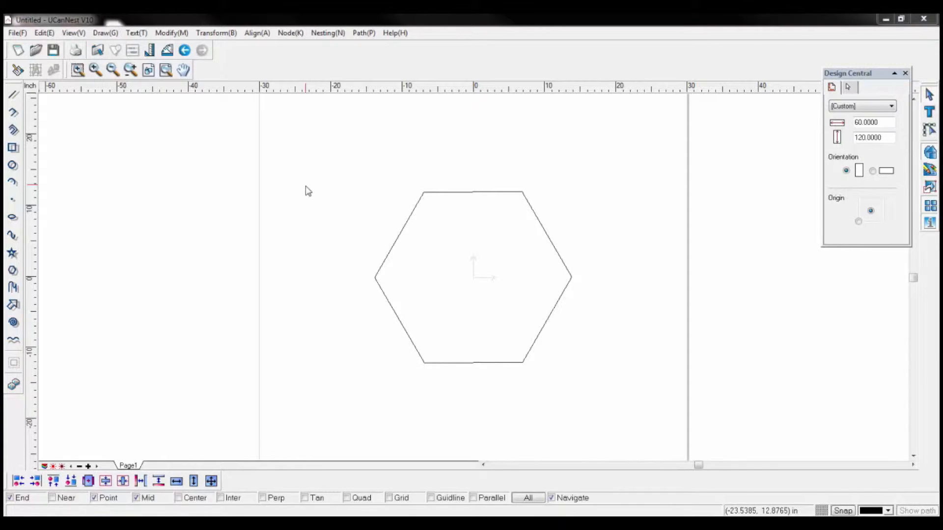
# Step: Activate the Node edit tool for the hexagon
pyautogui.click(290, 32)
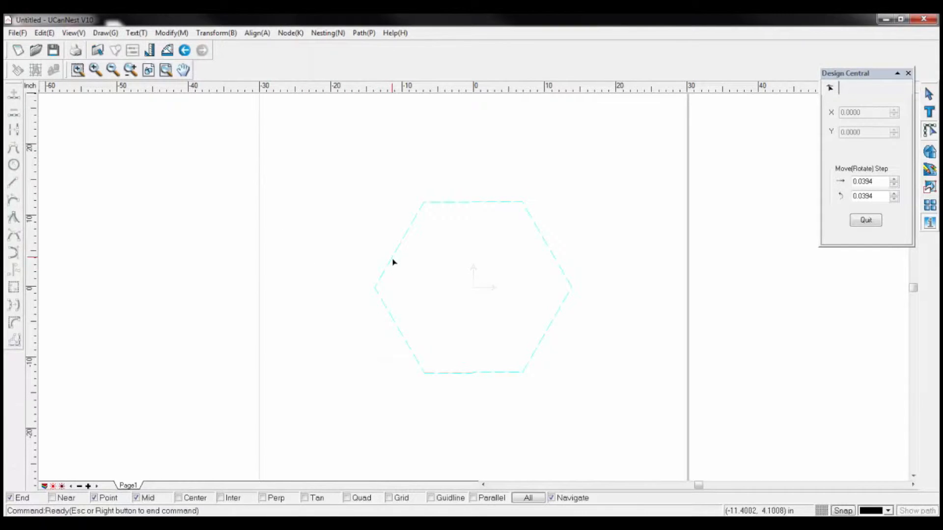
# Step: Select the hexagon to display its six corner nodes
pyautogui.click(394, 262)
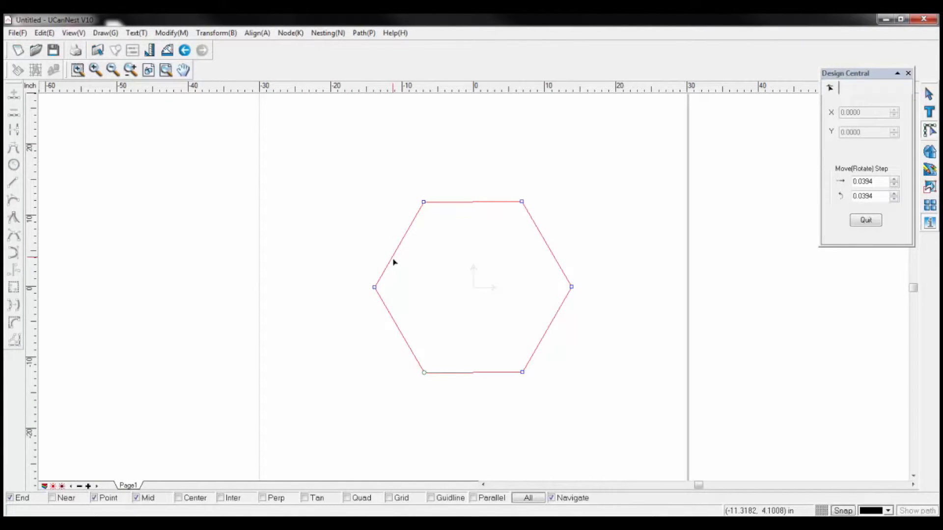
pyautogui.moveTo(379, 290)
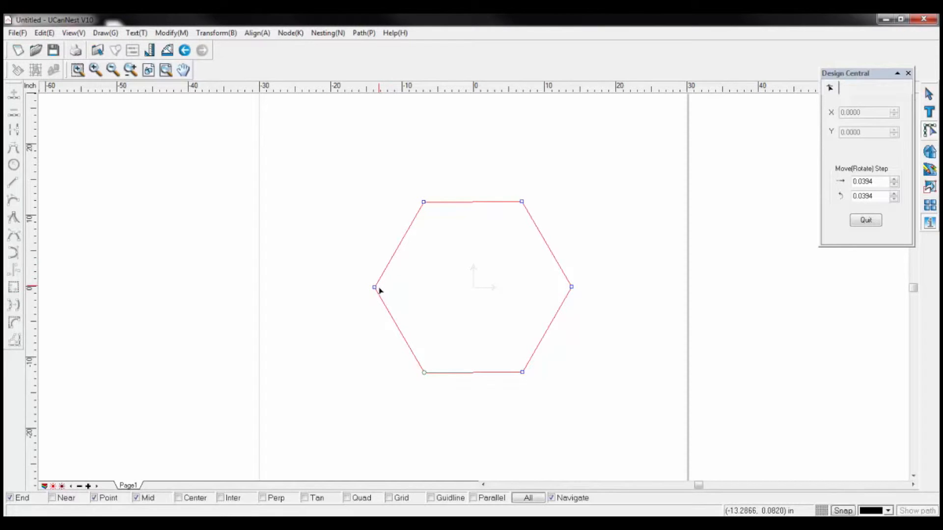
pyautogui.moveTo(571, 292)
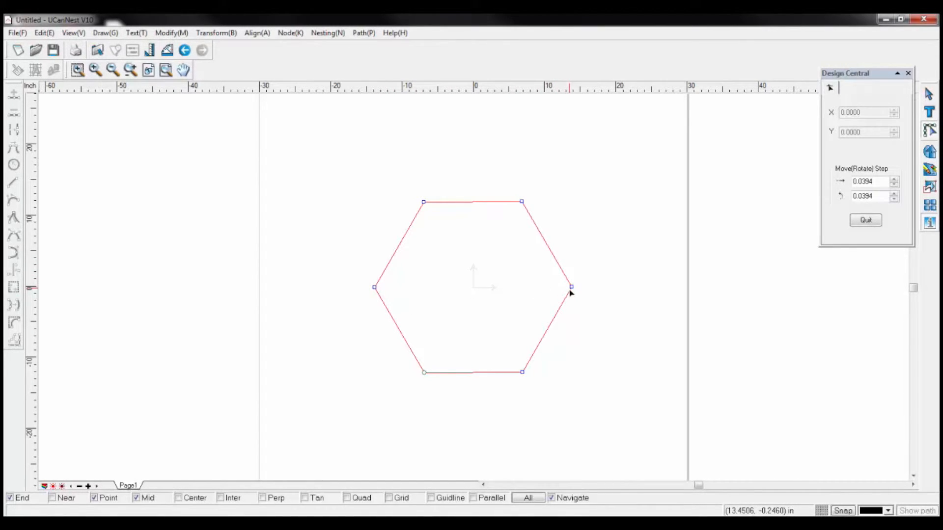
pyautogui.moveTo(425, 380)
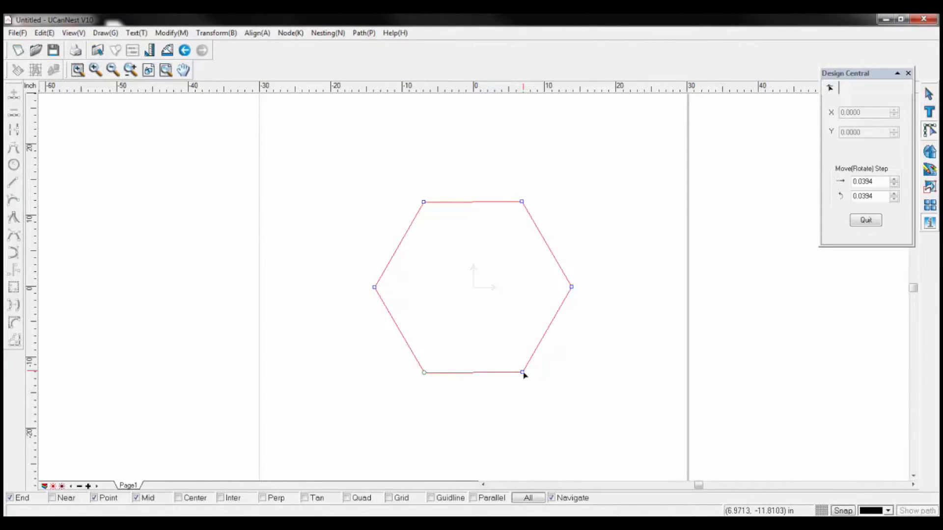
# Step: Set the bottom-right corner node as the hexagon's Start Point
pyautogui.click(520, 372)
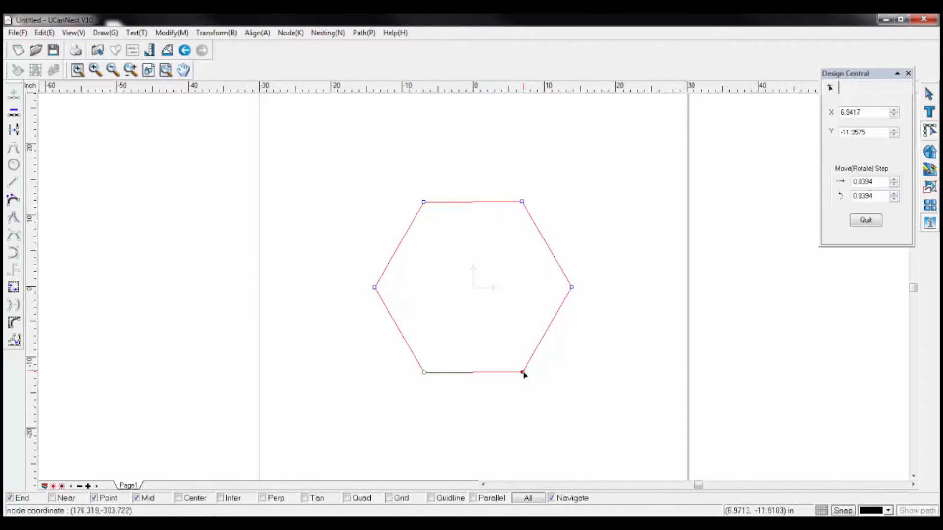
pyautogui.rightClick(520, 371)
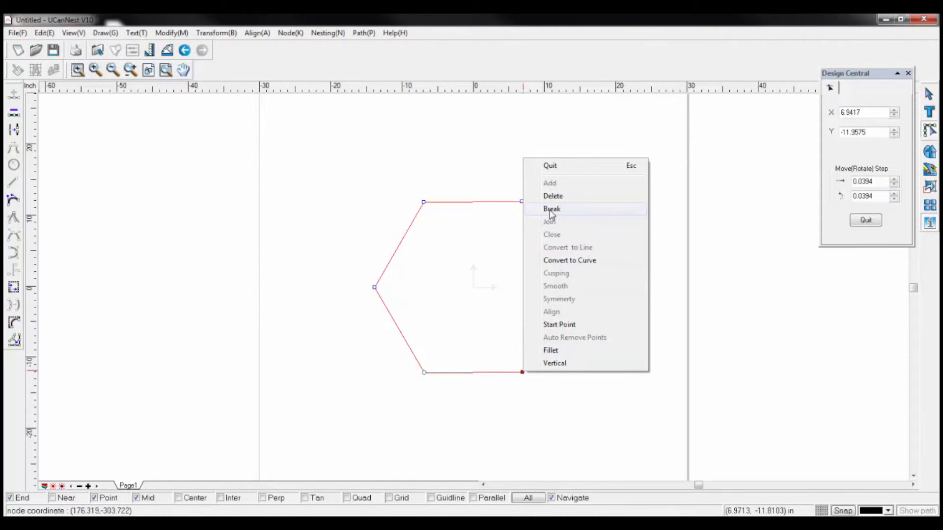
pyautogui.moveTo(557, 324)
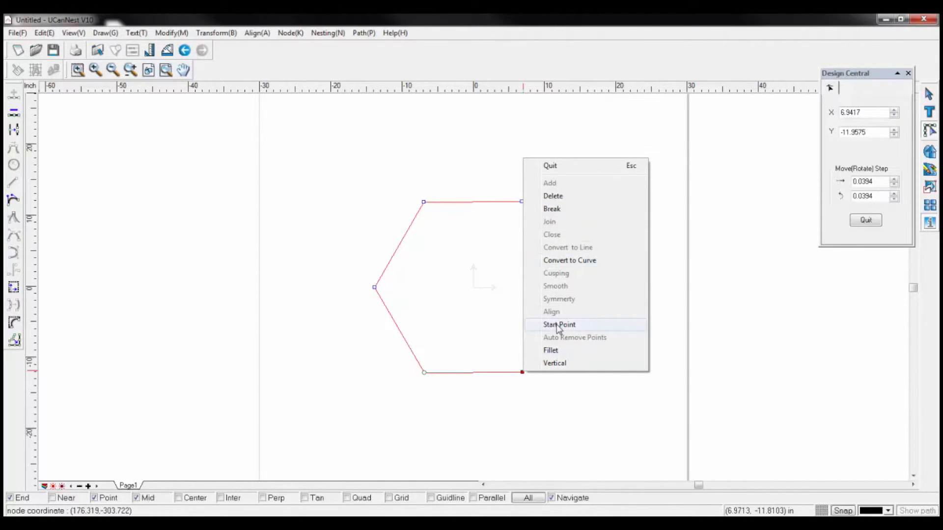
pyautogui.click(557, 325)
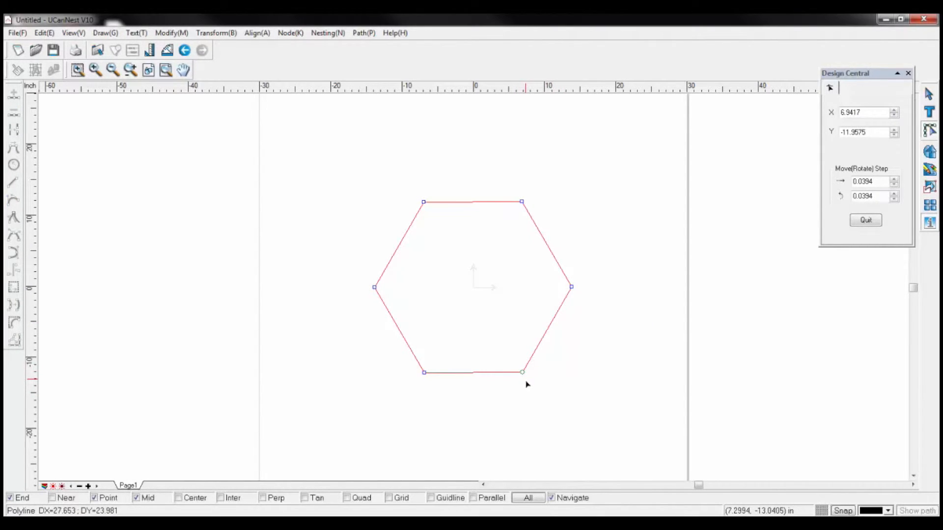
pyautogui.moveTo(548, 242)
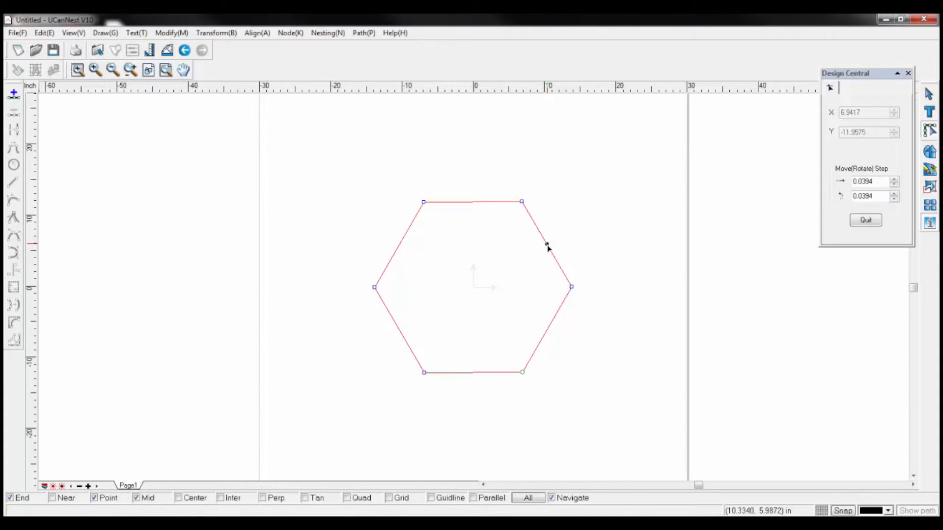
# Step: Add a node on the upper-right edge and set it as Start Point
pyautogui.rightClick(547, 248)
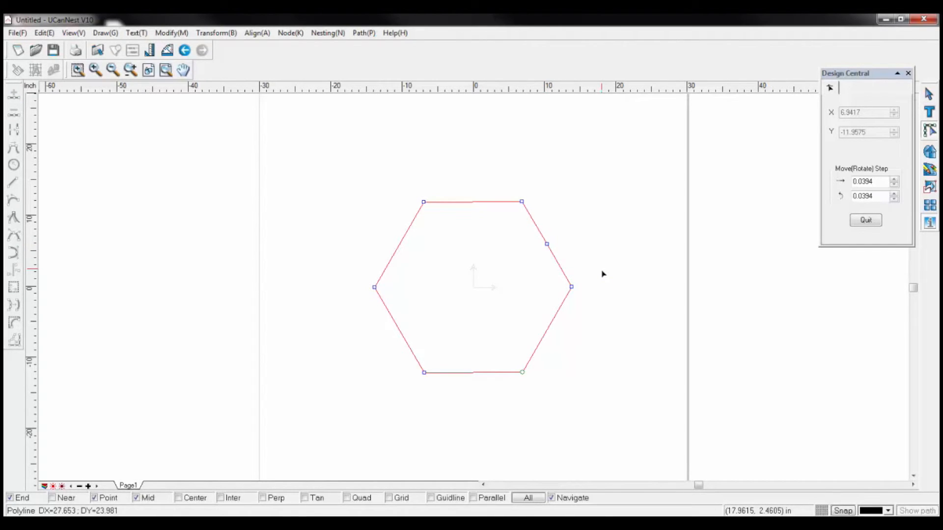
pyautogui.moveTo(553, 272)
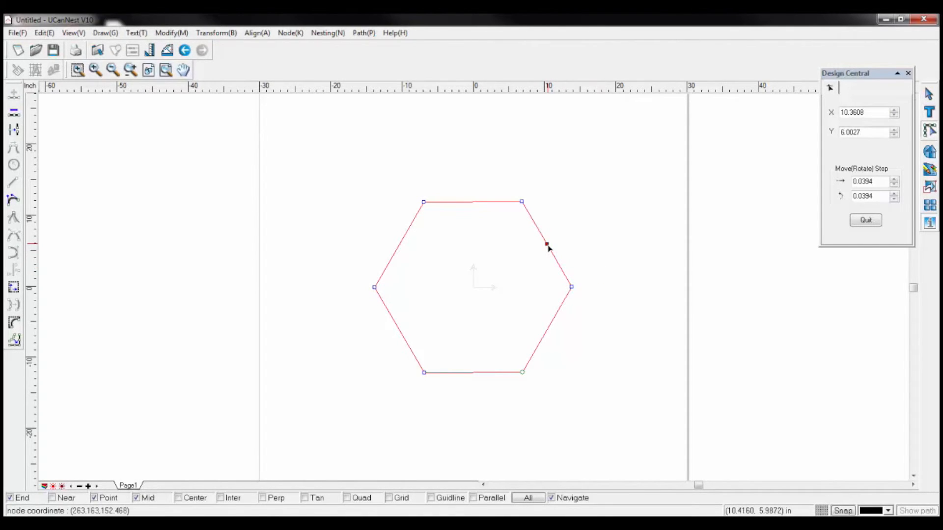
pyautogui.rightClick(547, 244)
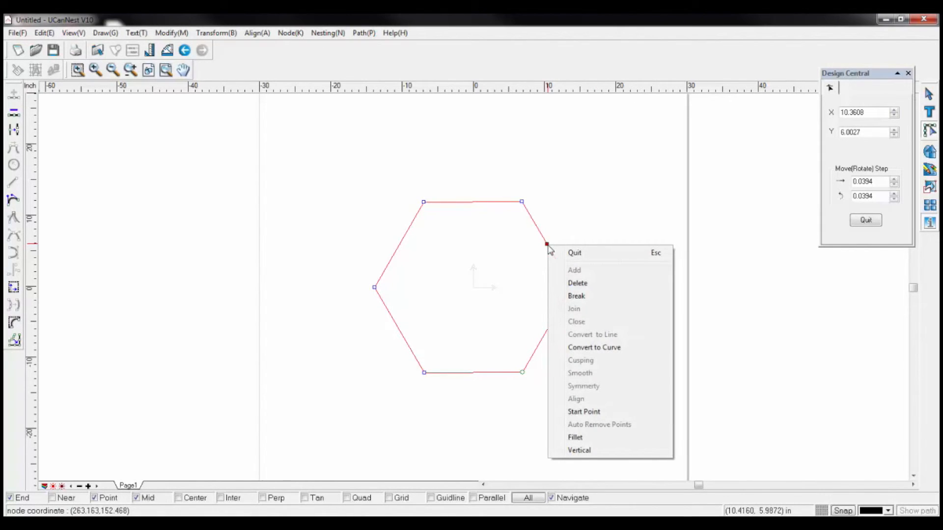
pyautogui.moveTo(584, 411)
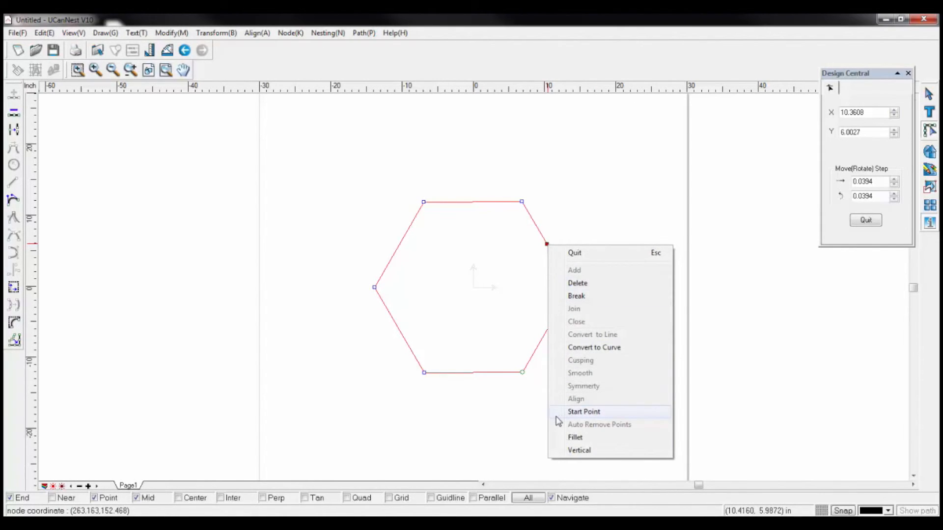
pyautogui.click(583, 412)
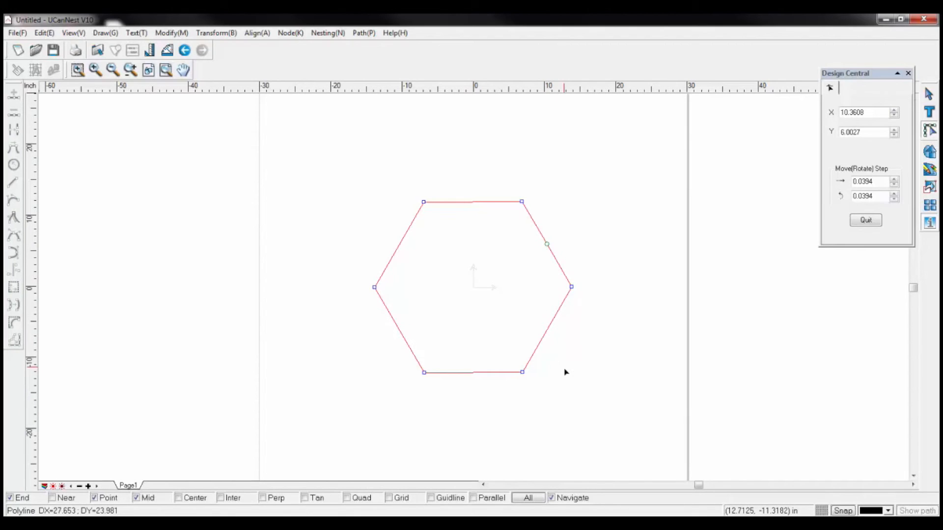